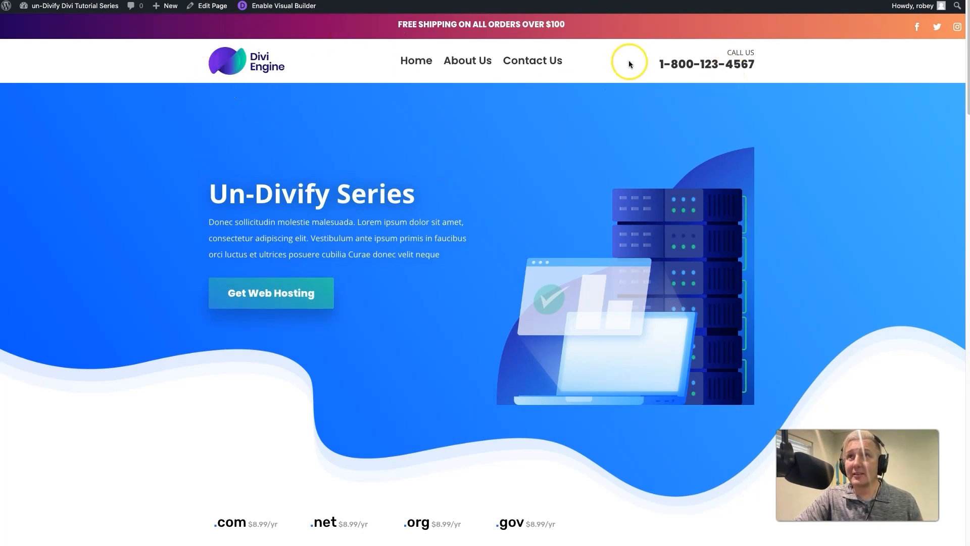
Generate new Coolors palettes with the spacebar, through orange-teal to a green set
scroll(down, 3)
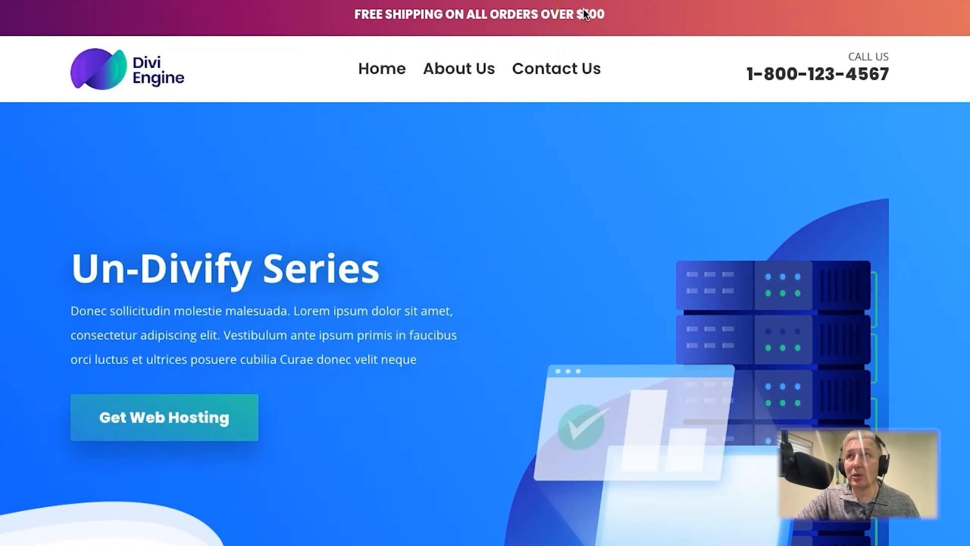
click(466, 20)
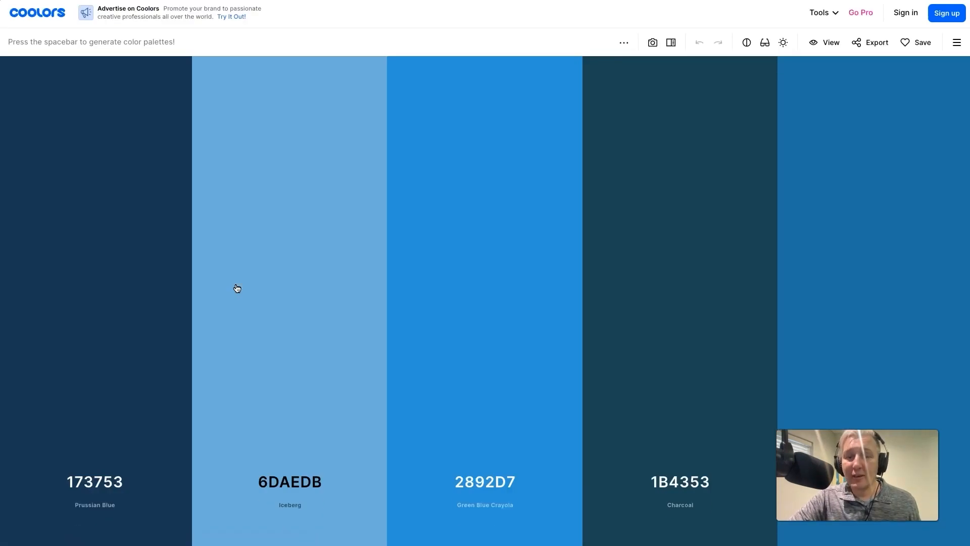
key(space)
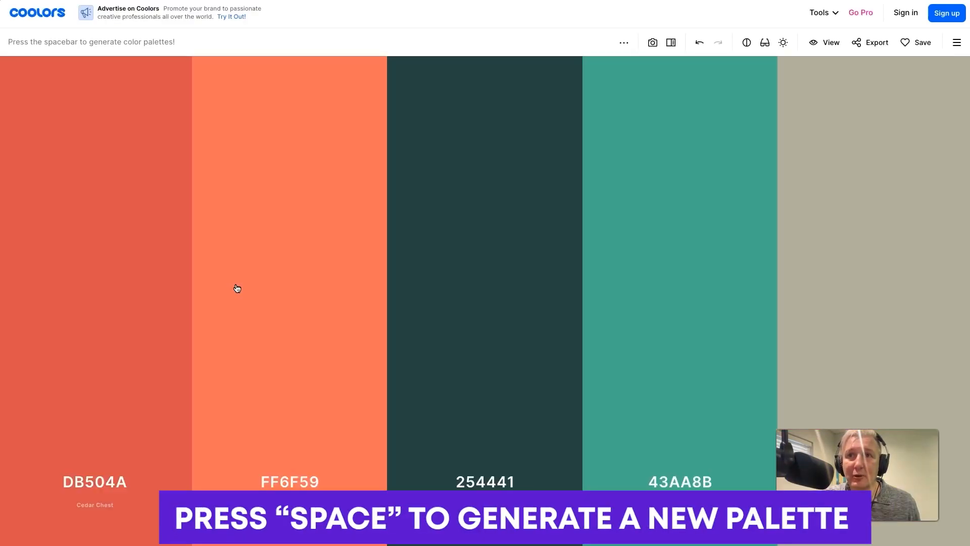
key(space)
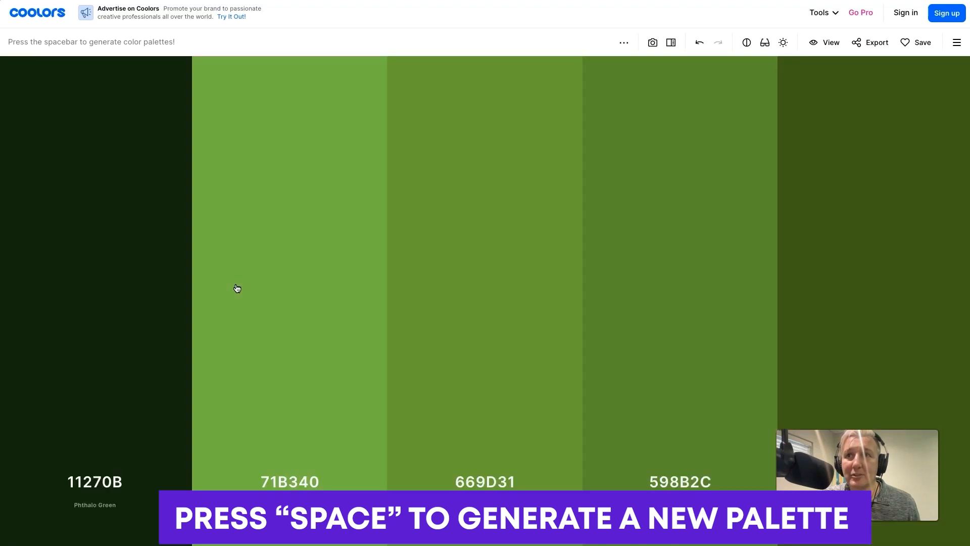
key(space)
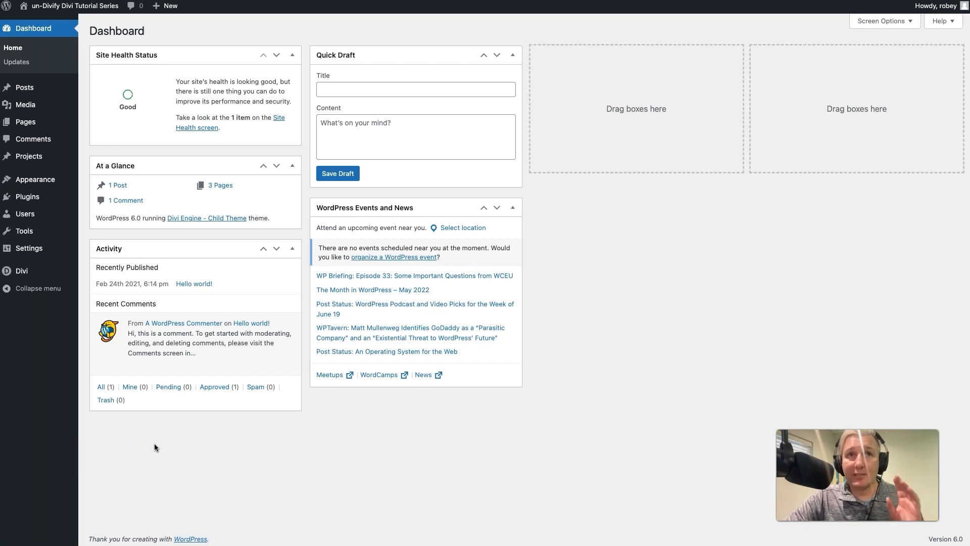
Open Divi Theme Options and pick a Color Pickers Default Palette swatch to recolour
click(36, 289)
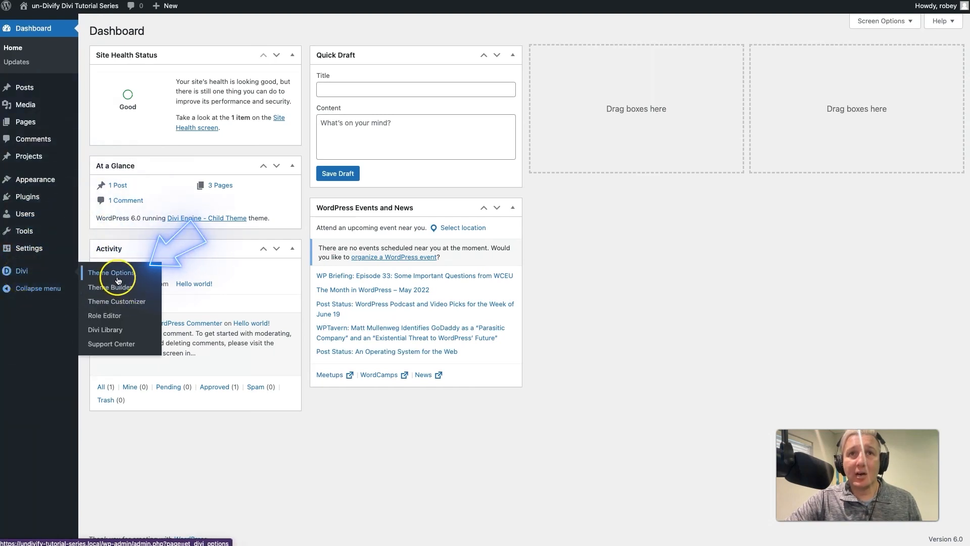
click(110, 273)
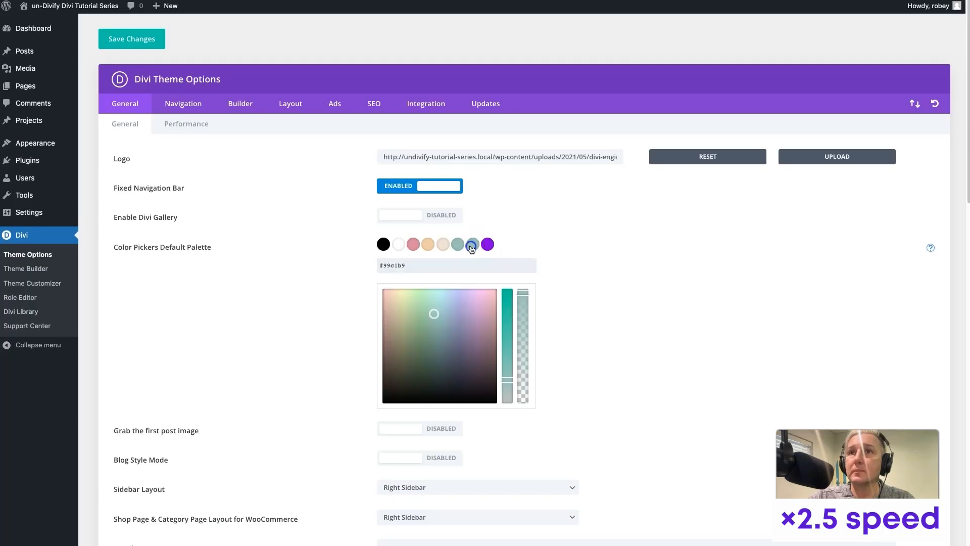
click(474, 243)
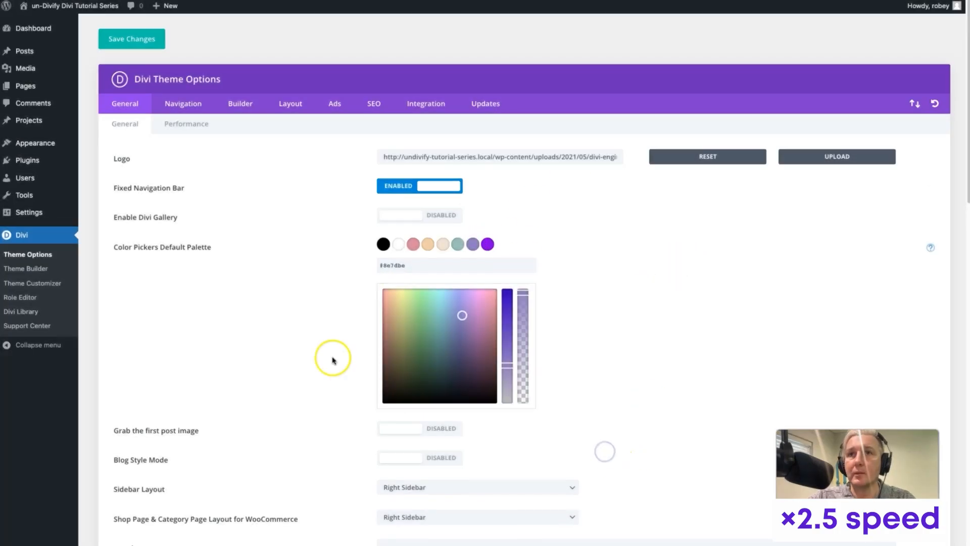
mouse_move(565, 330)
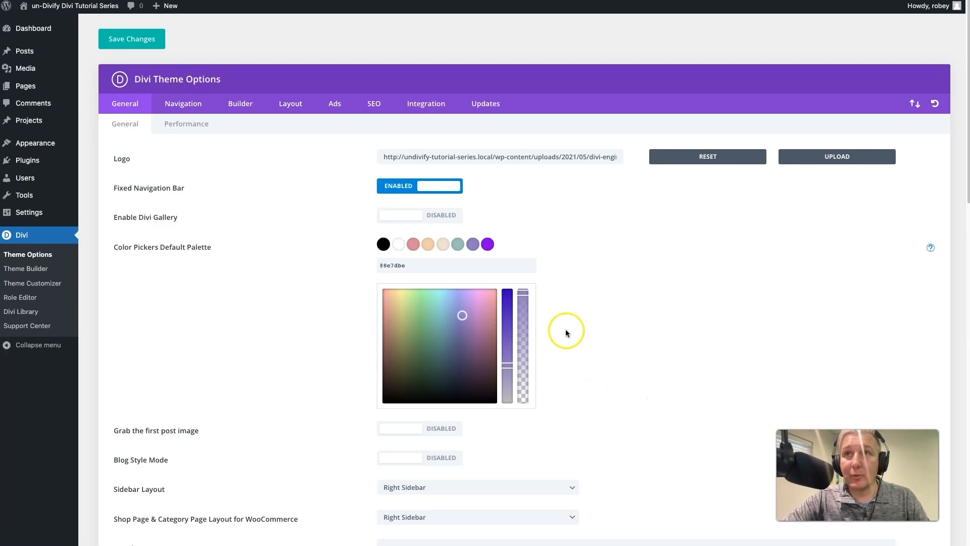
mouse_move(274, 90)
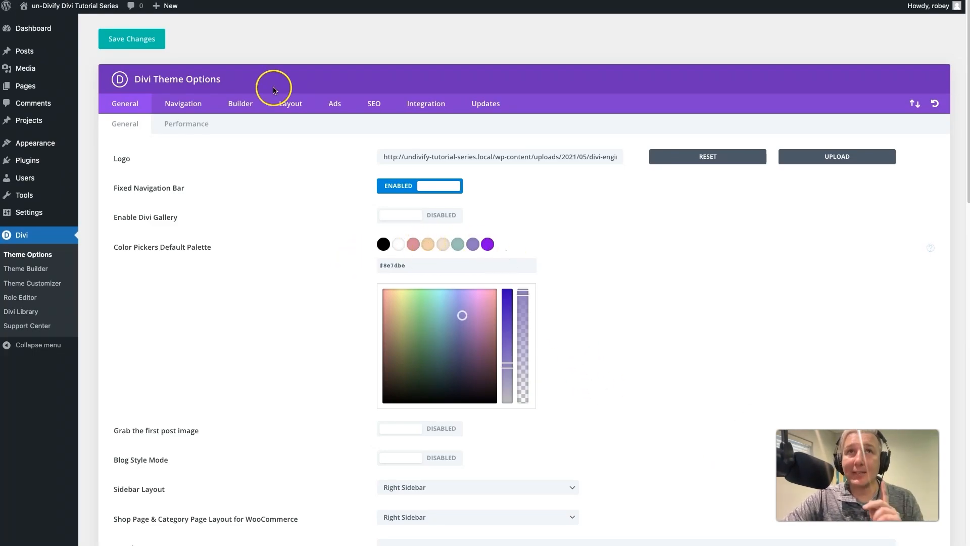
mouse_move(189, 96)
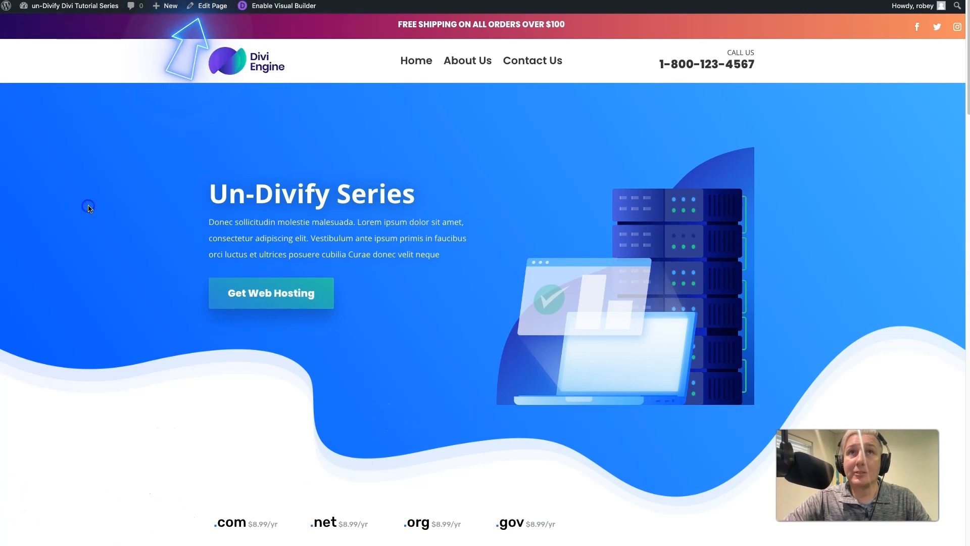
Visit the Un-Divify Series homepage via the site name in the admin bar
click(212, 6)
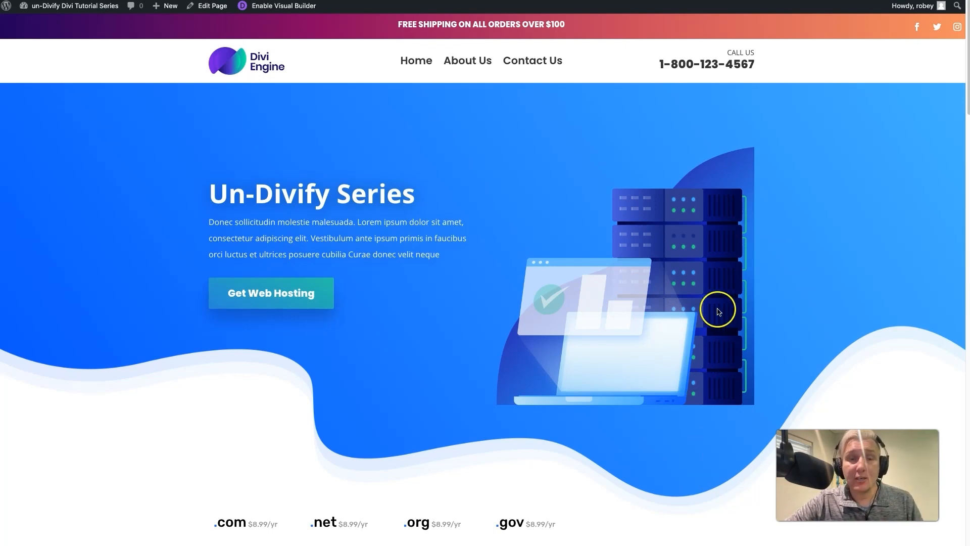
mouse_move(425, 228)
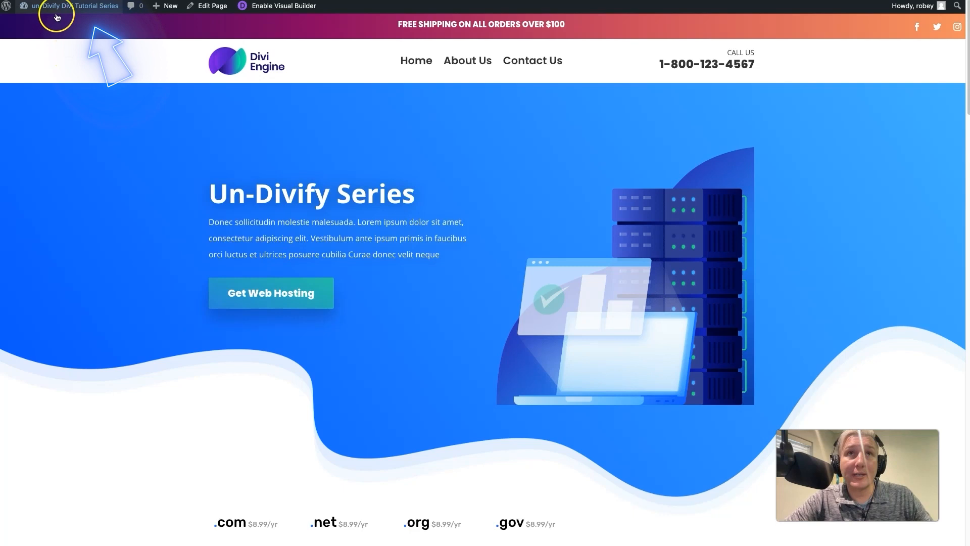
Open the Customizer, check the tablet preview, and go to General Settings > Typography
click(72, 6)
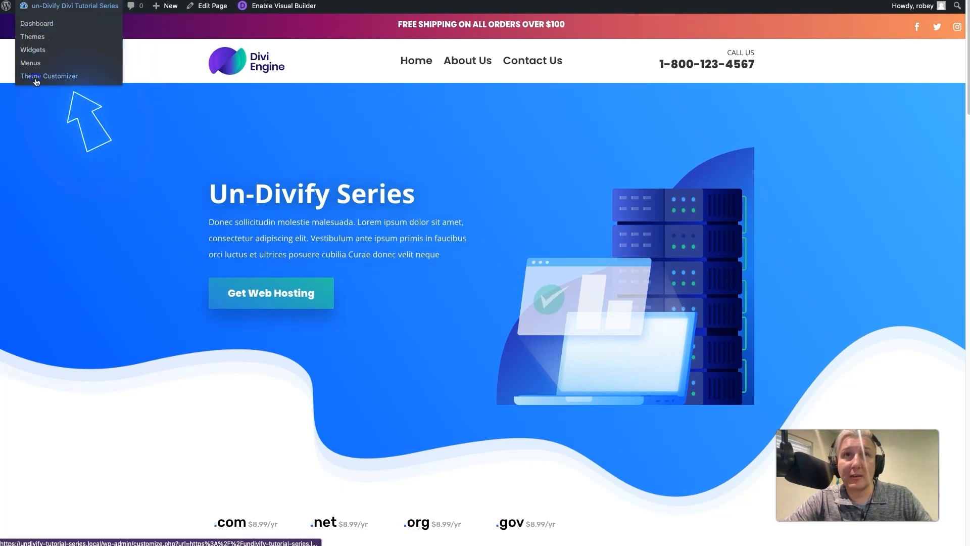
click(48, 75)
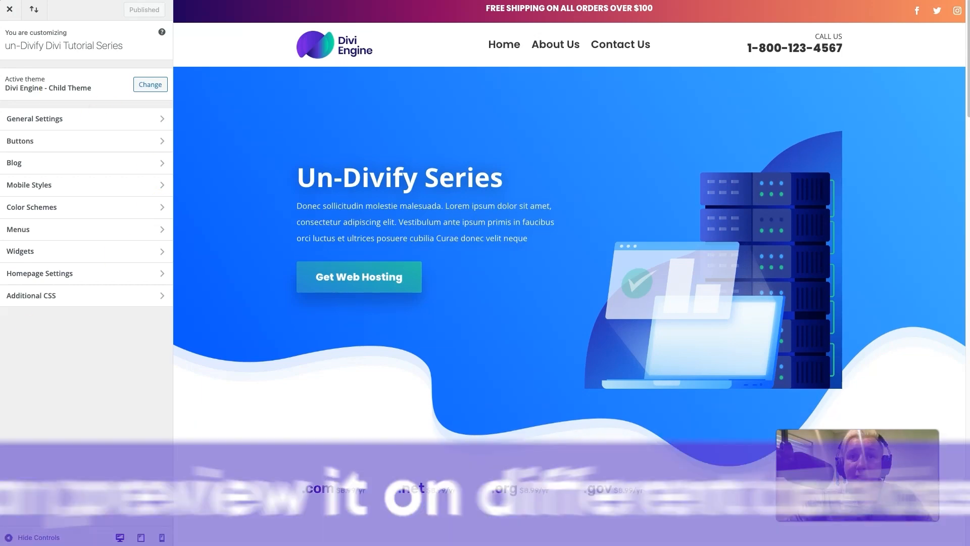
click(141, 537)
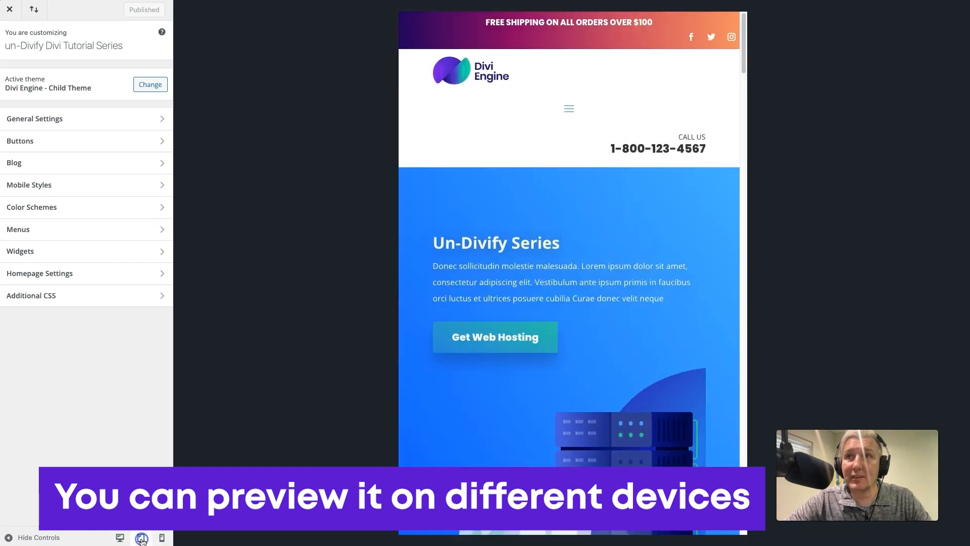
click(119, 537)
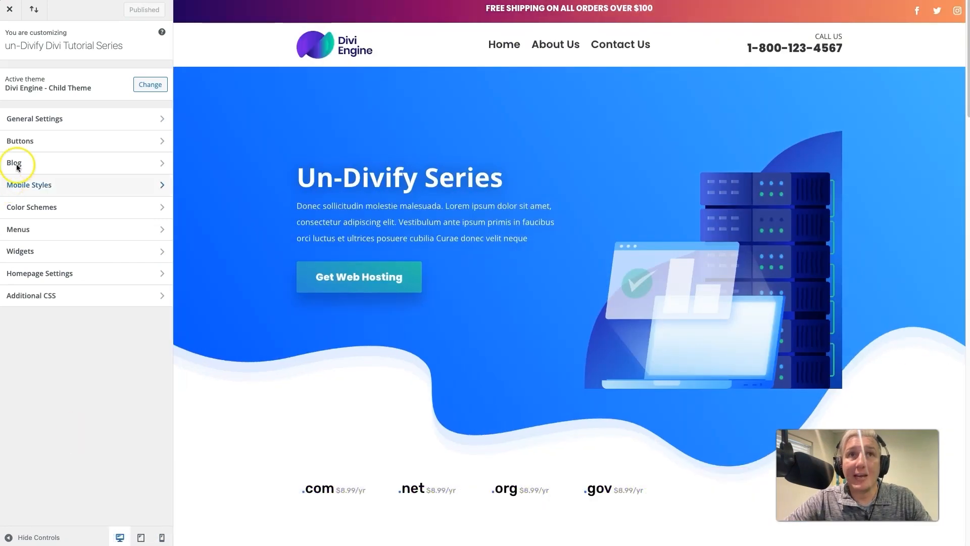
click(34, 118)
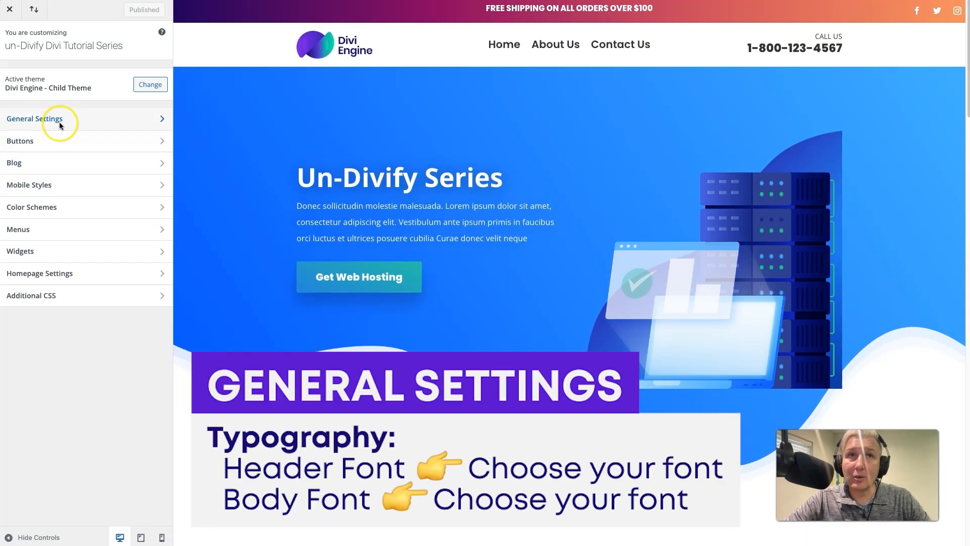
click(35, 118)
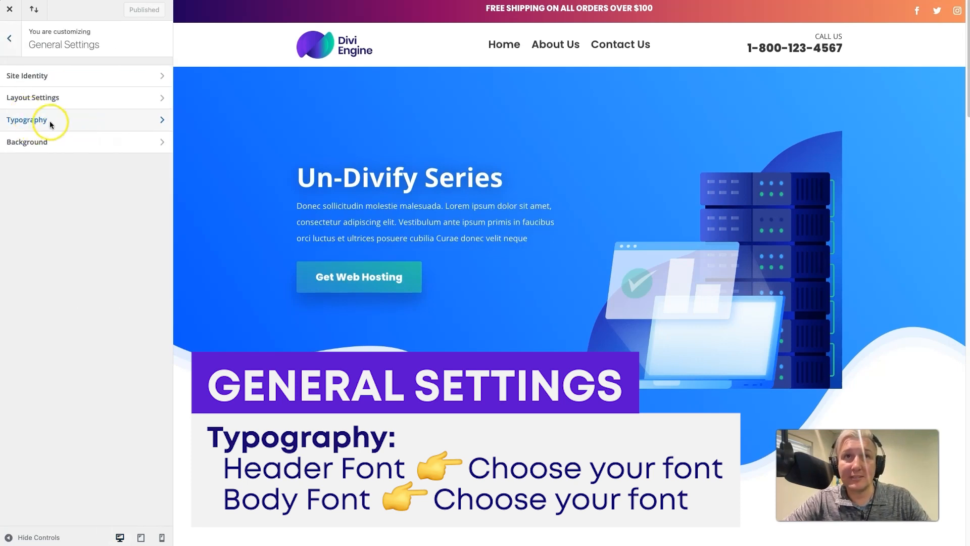
click(26, 119)
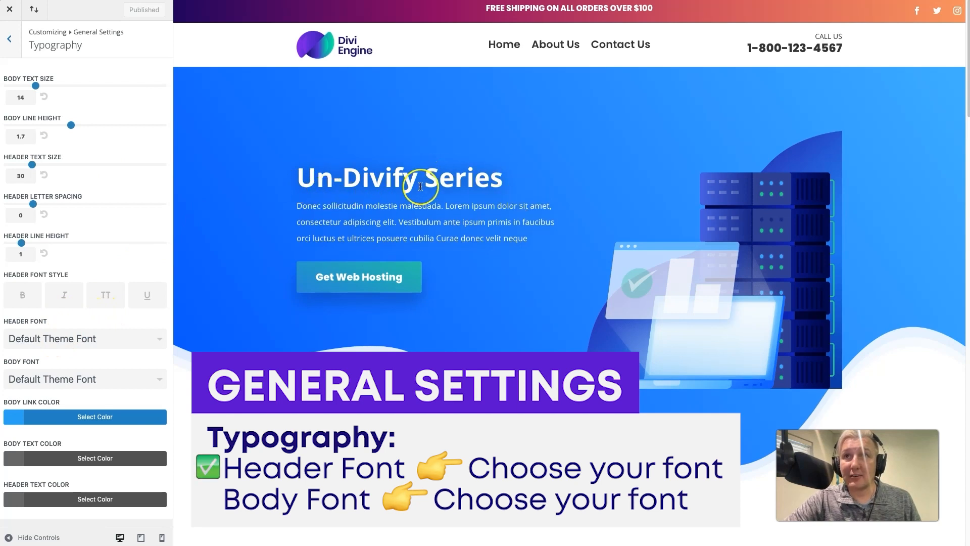
Set the header font to Allan and the body font to Cardo
click(85, 339)
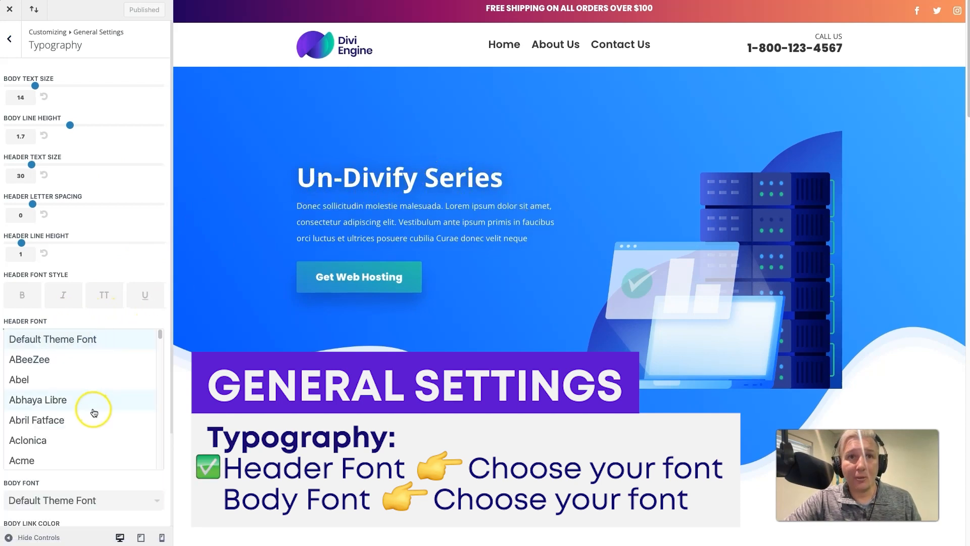
scroll(down, 3)
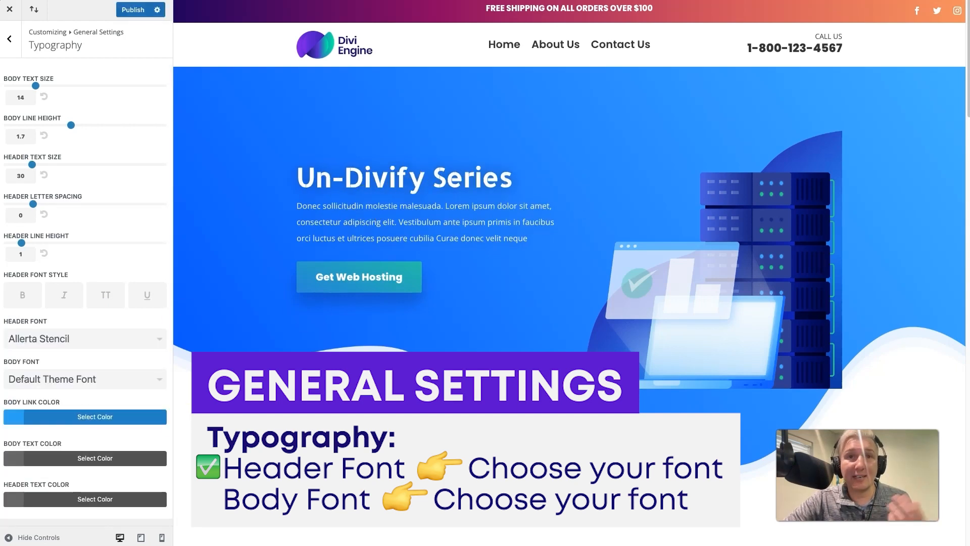
click(85, 338)
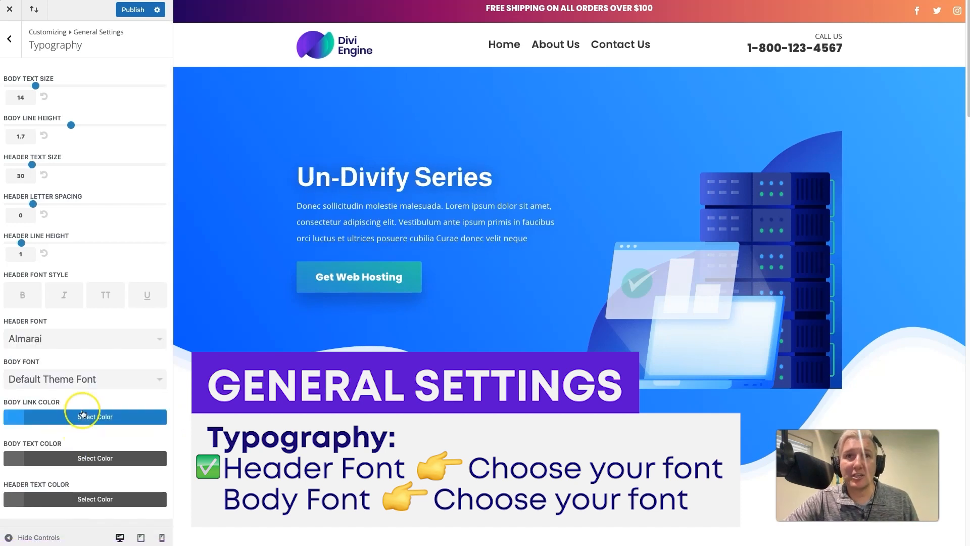
click(85, 338)
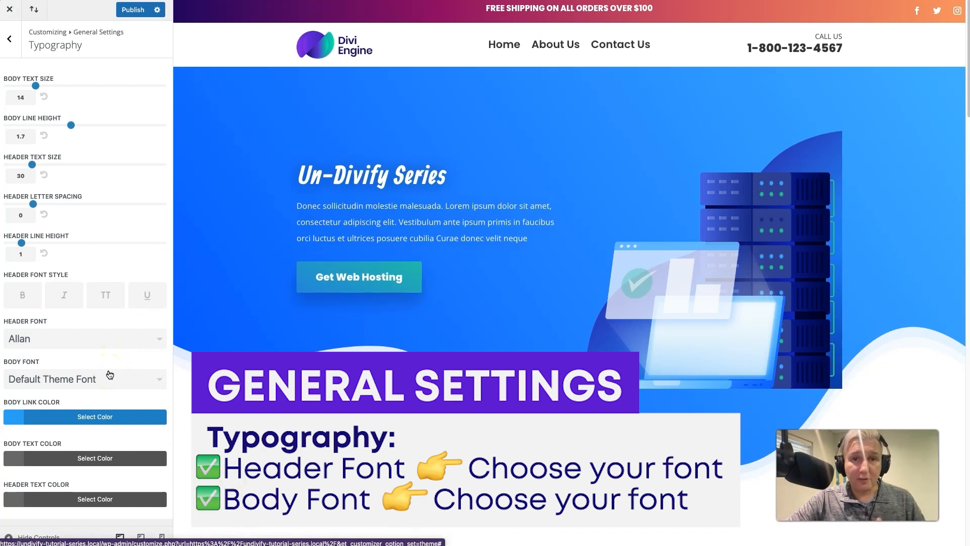
click(85, 378)
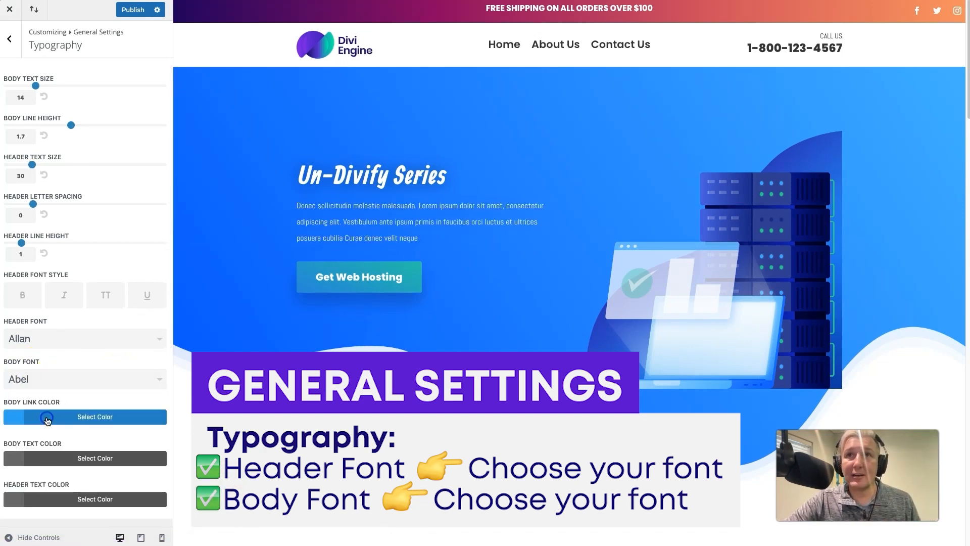
click(85, 379)
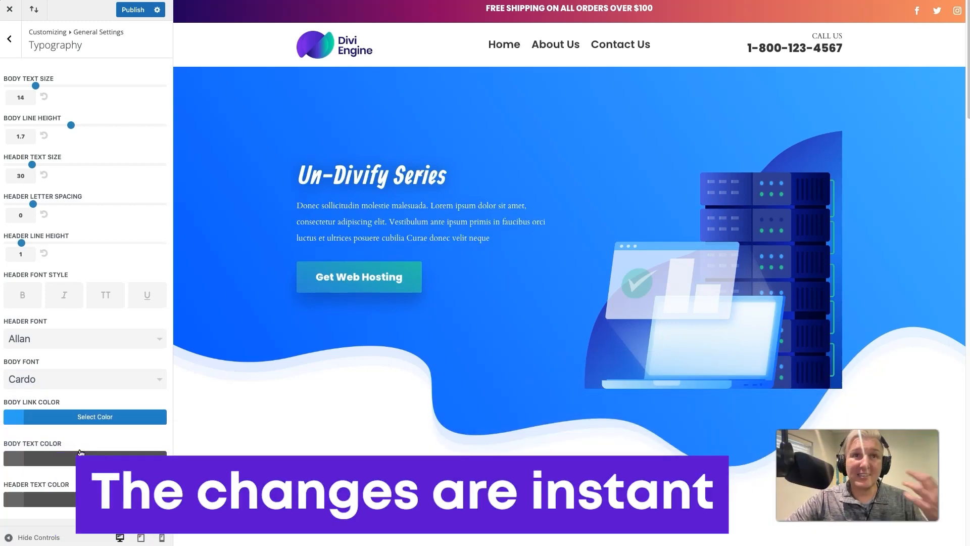
mouse_move(109, 203)
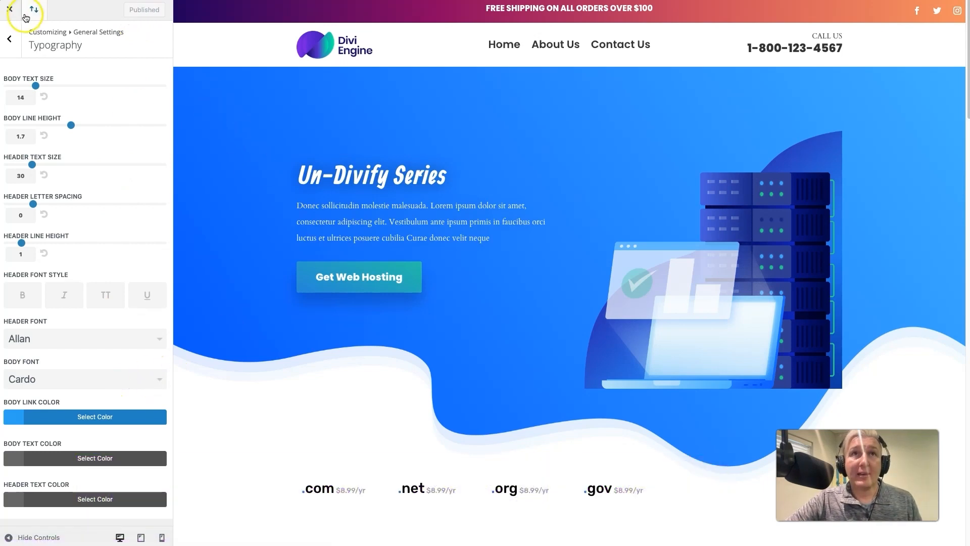
Exit the Customizer, scroll the live homepage, and open Home in the Divi Builder
click(10, 10)
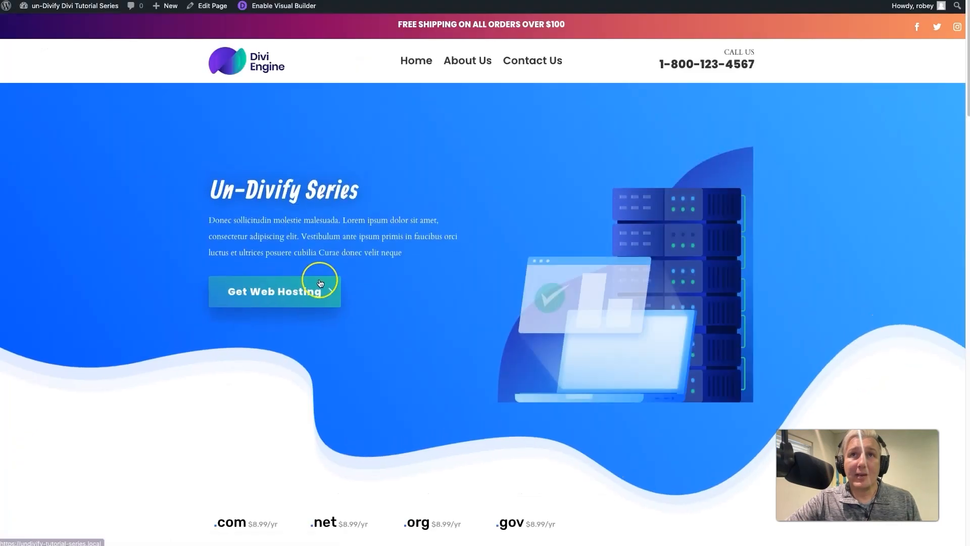
scroll(down, 3)
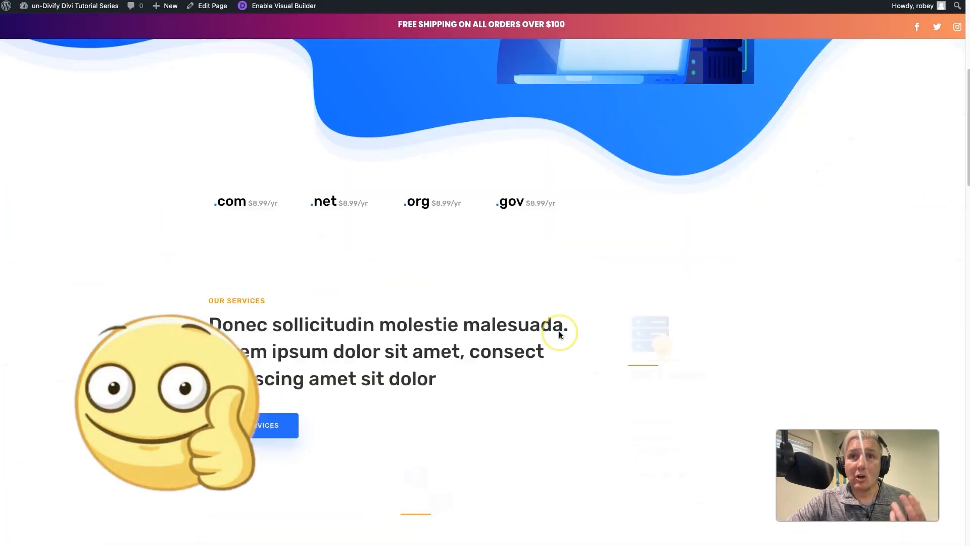
scroll(up, 3)
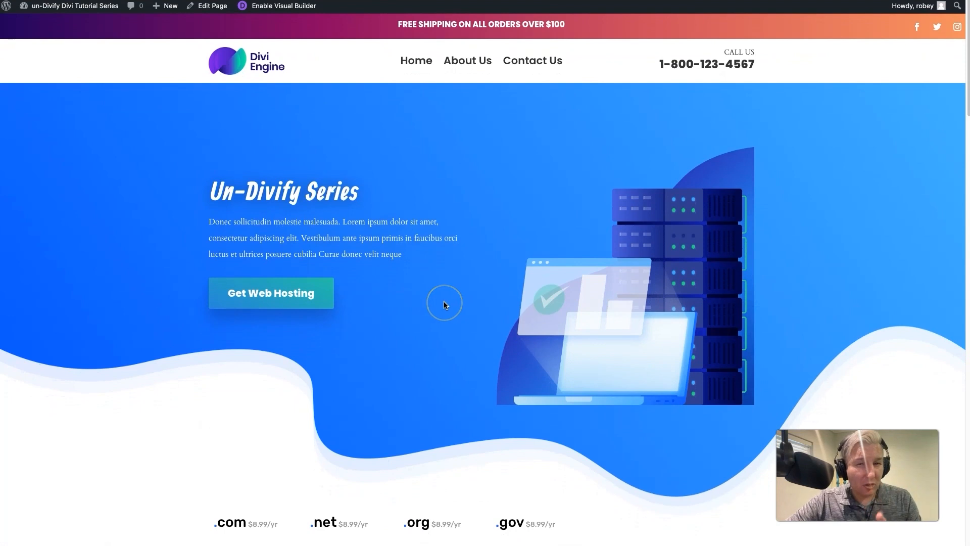
click(212, 5)
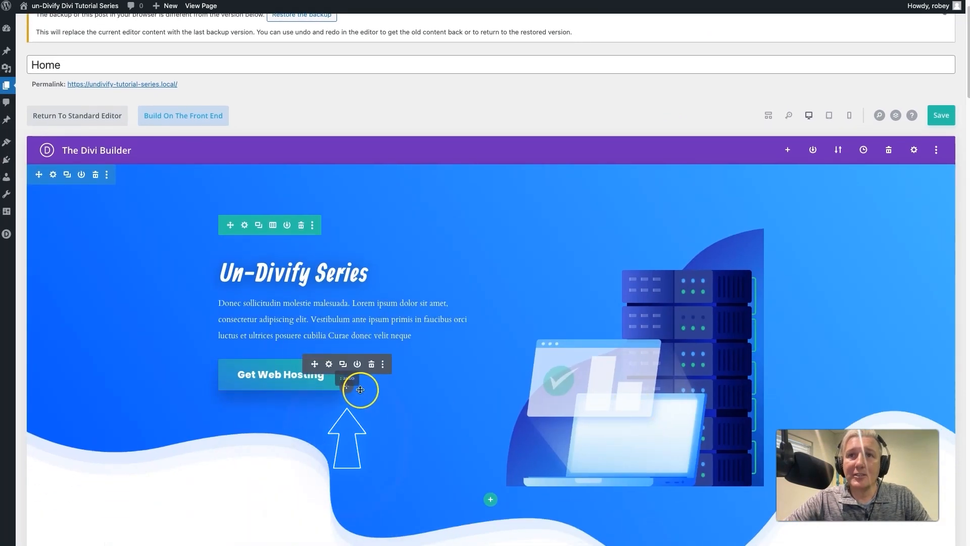
Add a text module below Get Web Hosting with the h2 heading 'Hello Divi Land'
click(347, 390)
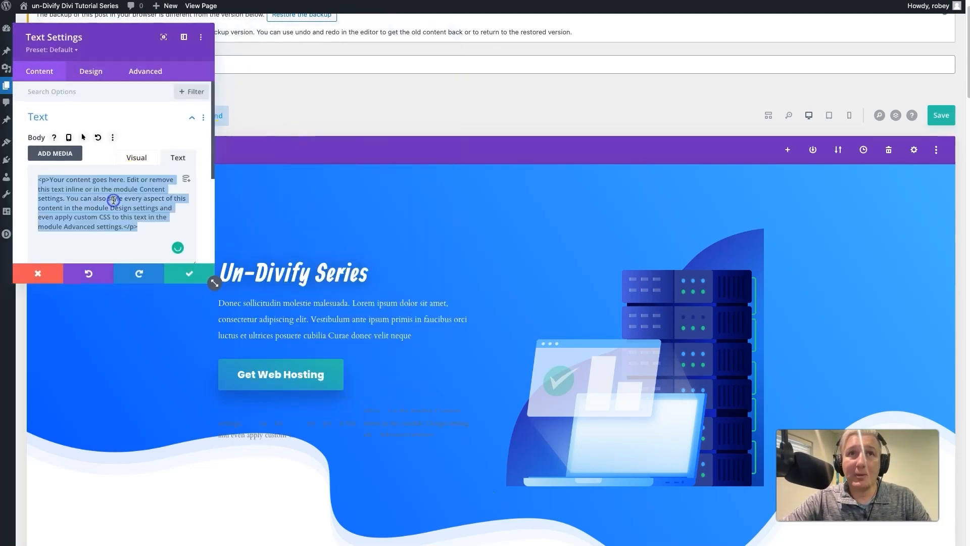
text(<h2>He)
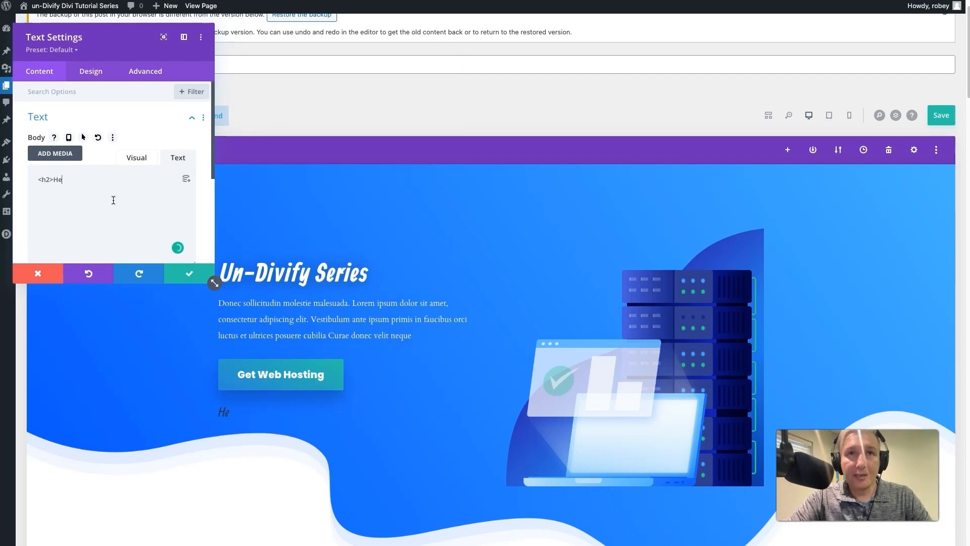
text(llo Divi Land</h2>)
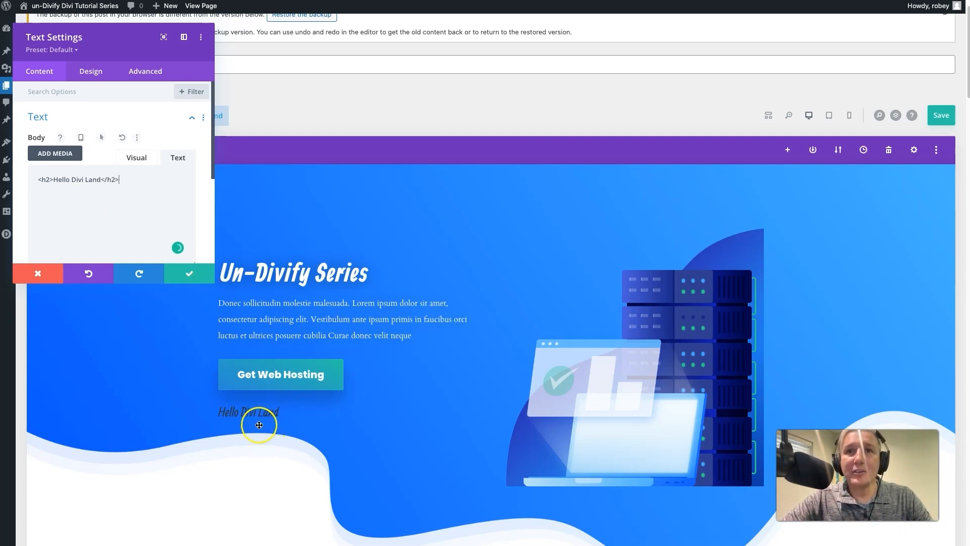
click(189, 274)
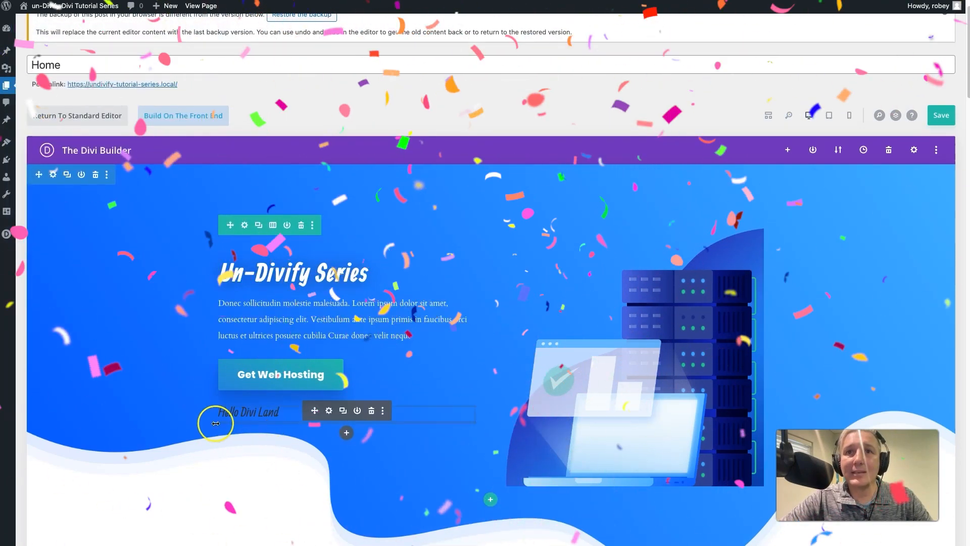